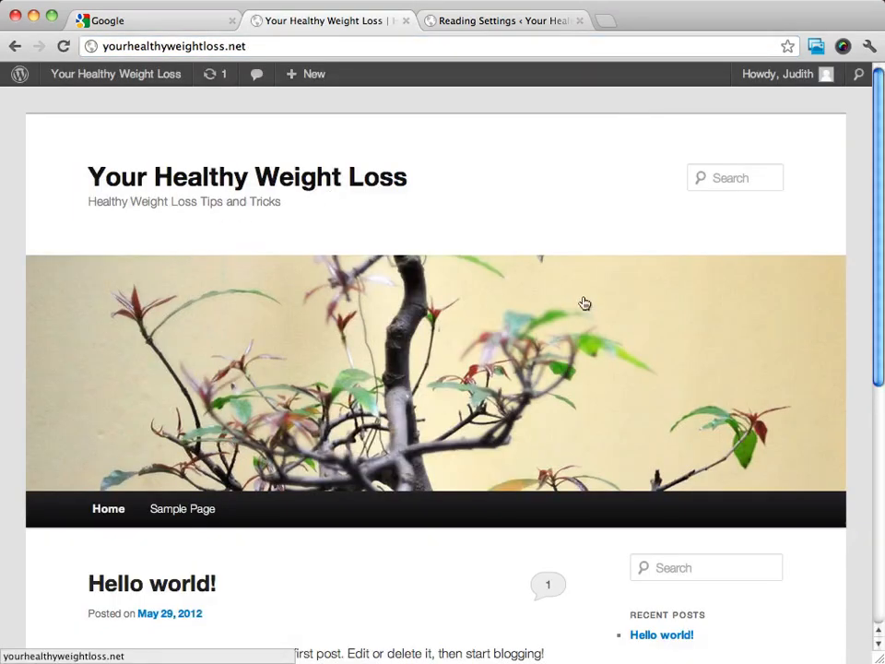
- Scroll down the home page to the Hello world! post and its Mr WordPress comment
{"action": "scroll", "scroll_direction": "down", "scroll_amount": 3}
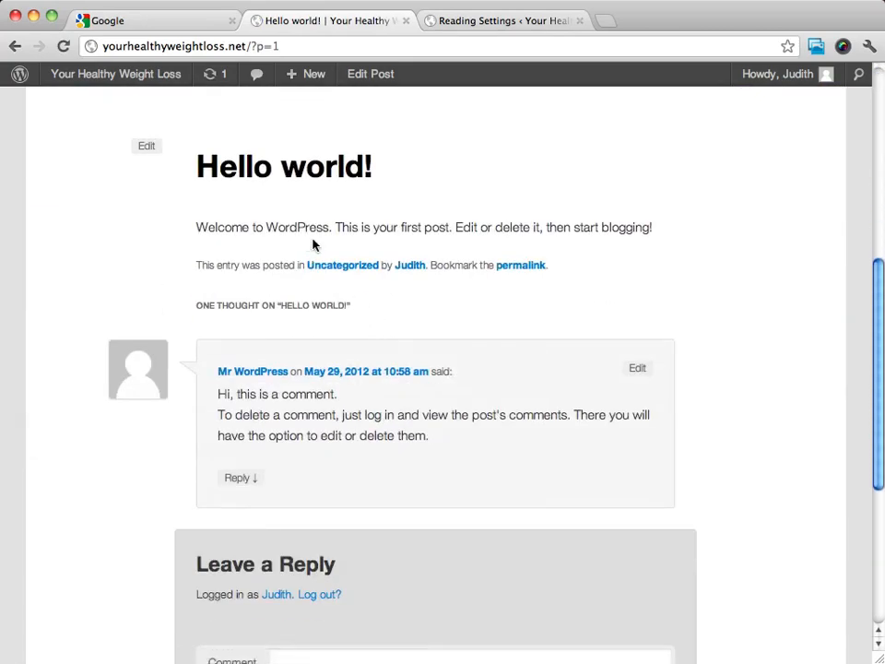
{"action": "scroll", "scroll_direction": "down", "scroll_amount": 3}
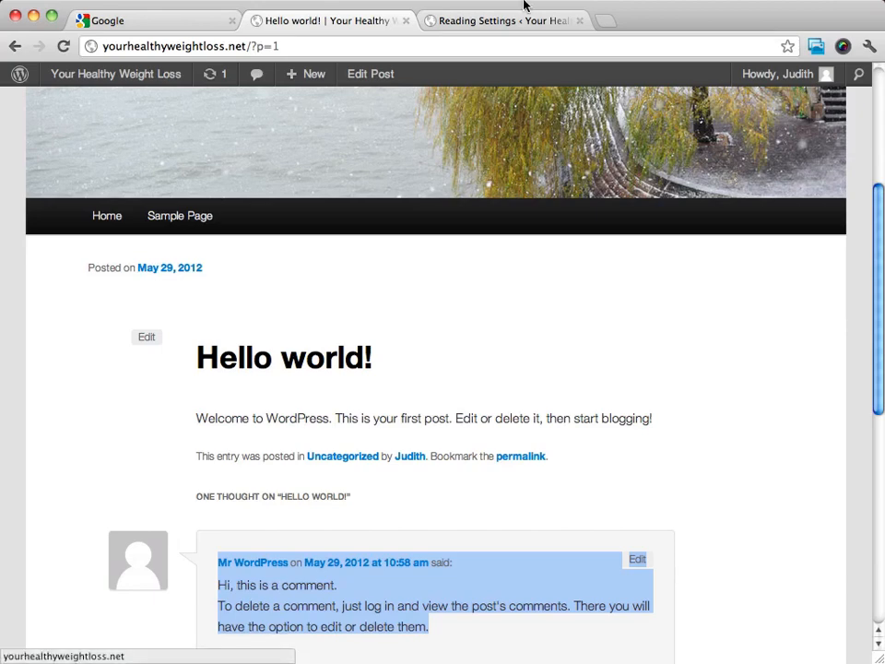
- From the admin tab, open Settings > Discussion and untick 'Allow people to post comments on new articles'
{"action": "left_click", "coordinate": [498, 20]}
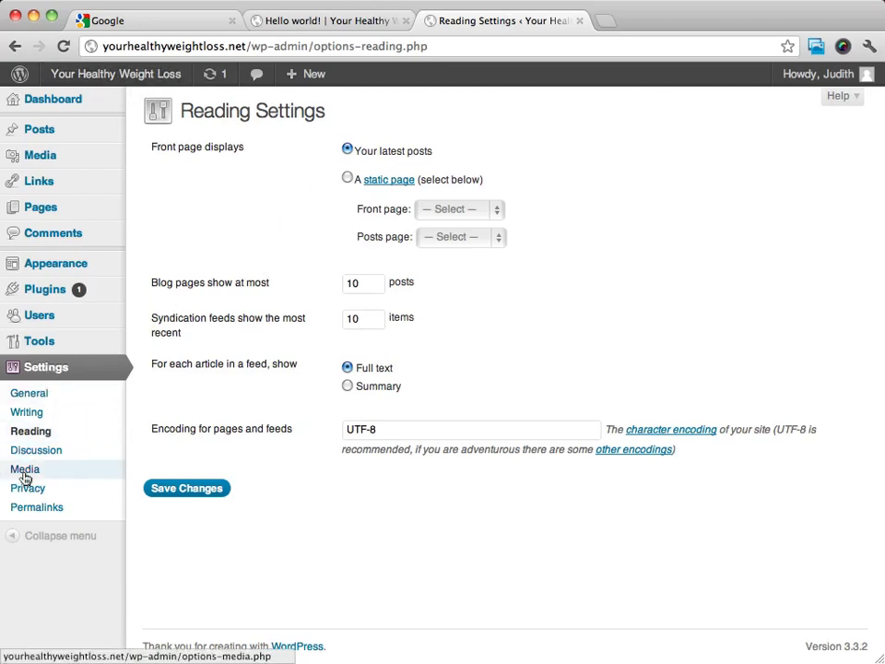
{"action": "left_click", "coordinate": [38, 450]}
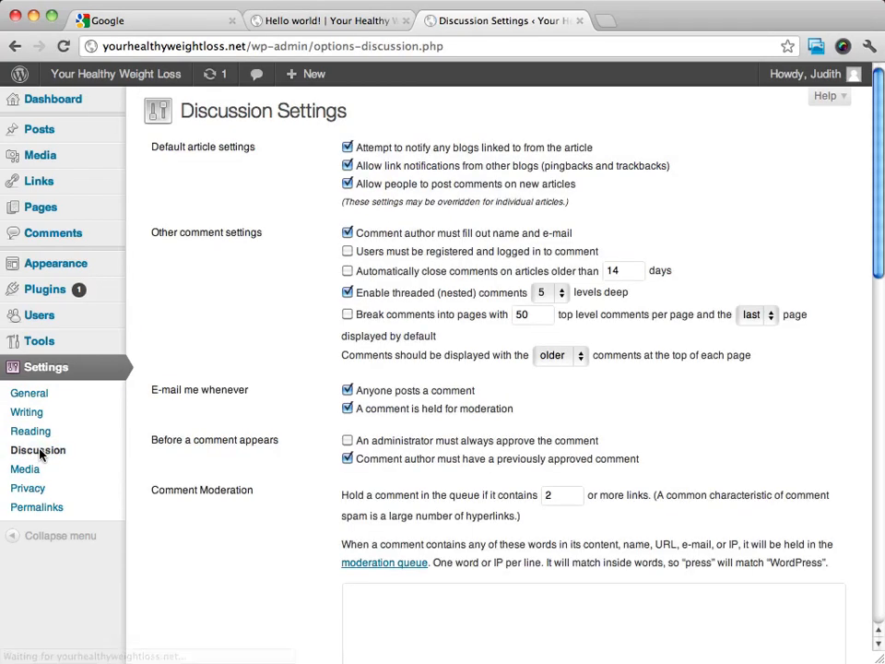
{"action": "mouse_move", "coordinate": [754, 199]}
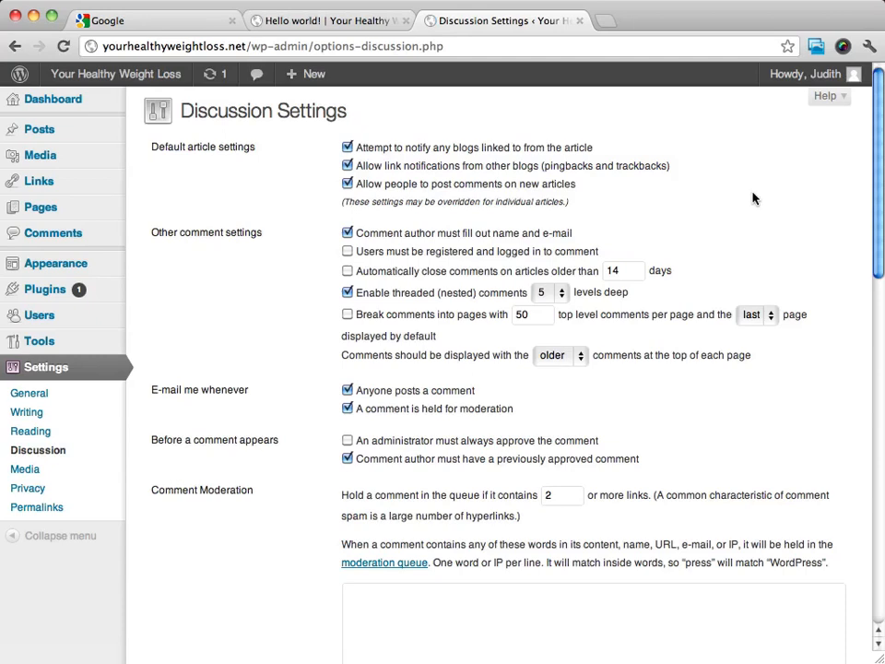
{"action": "mouse_move", "coordinate": [231, 192]}
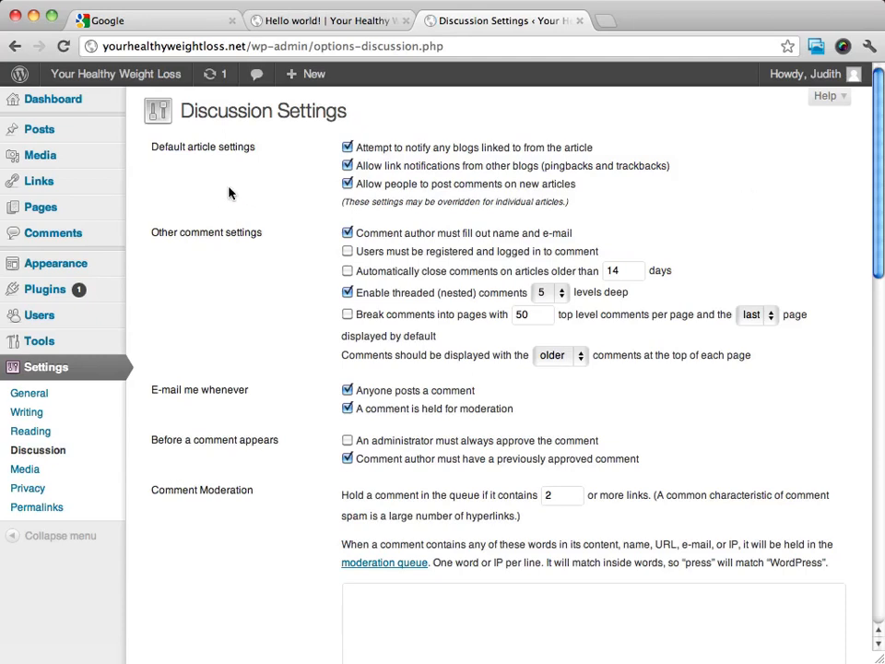
{"action": "mouse_move", "coordinate": [233, 189]}
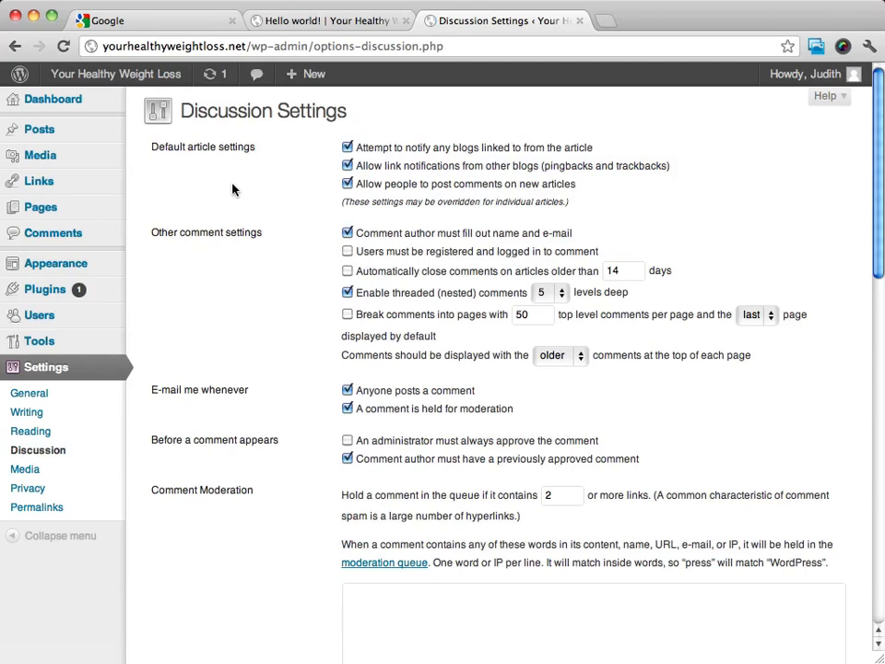
{"action": "mouse_move", "coordinate": [335, 186]}
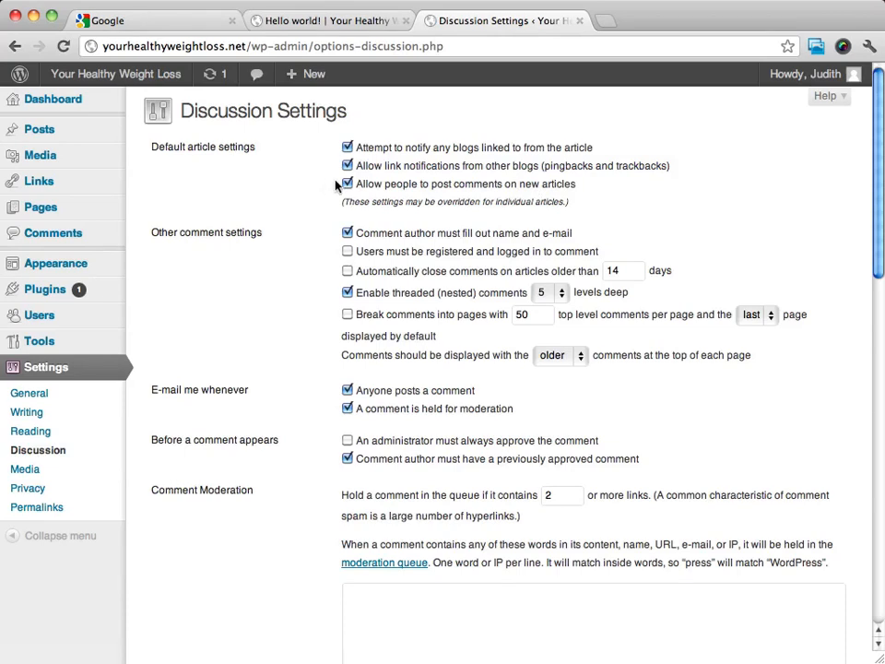
{"action": "left_click", "coordinate": [348, 183]}
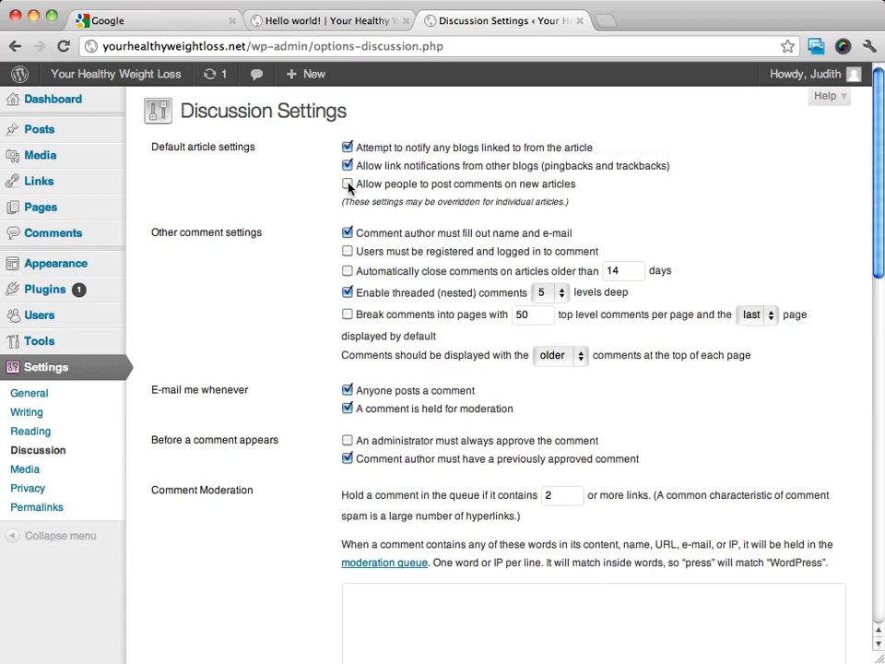
{"action": "left_click", "coordinate": [347, 182]}
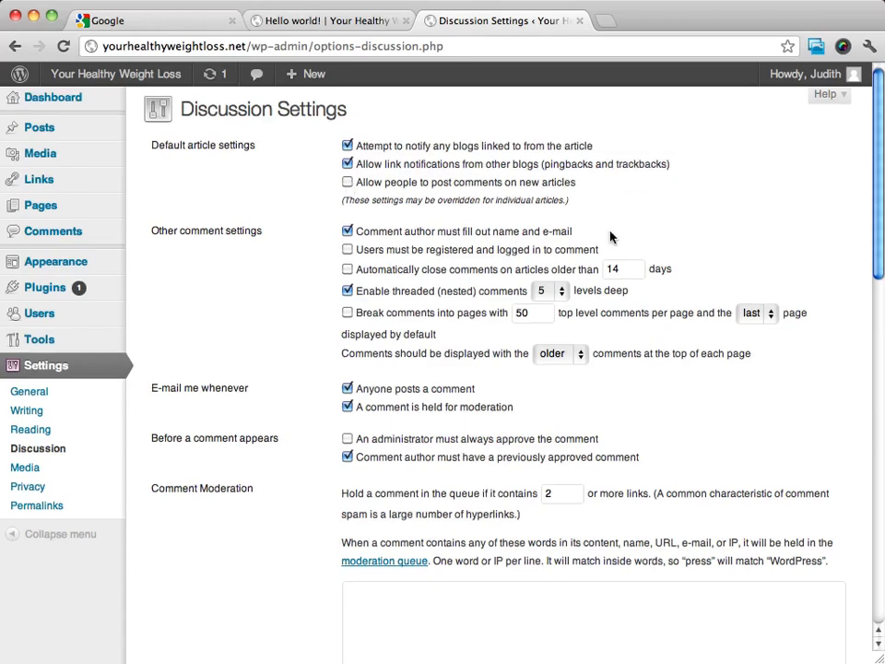
{"action": "scroll", "scroll_direction": "down", "scroll_amount": 3}
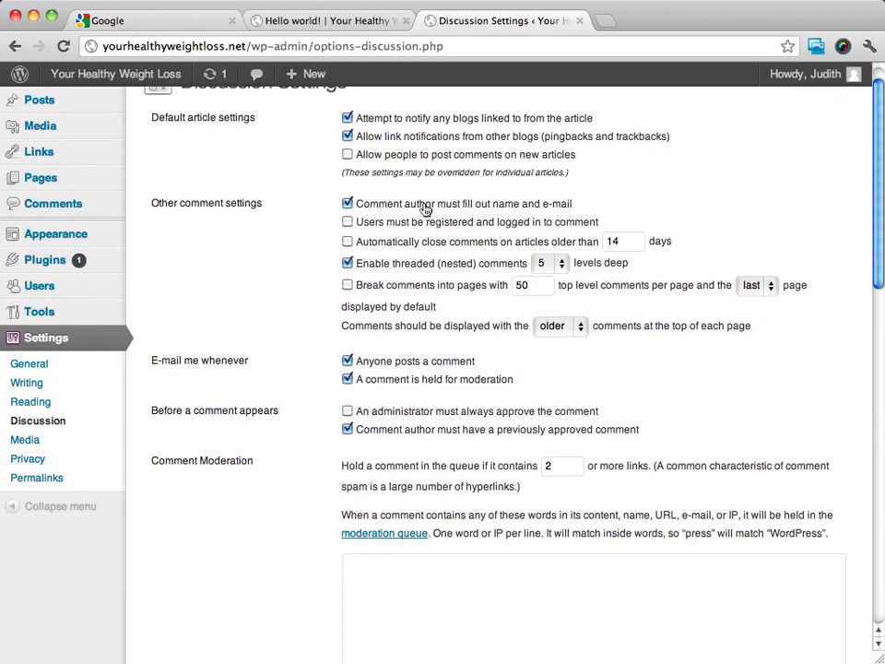
{"action": "mouse_move", "coordinate": [527, 210]}
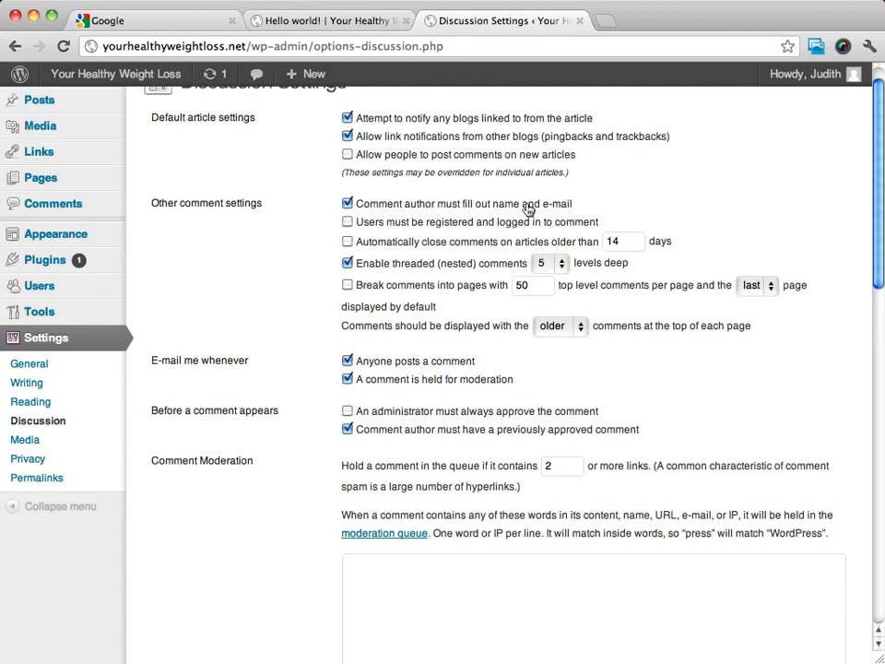
{"action": "mouse_move", "coordinate": [717, 196]}
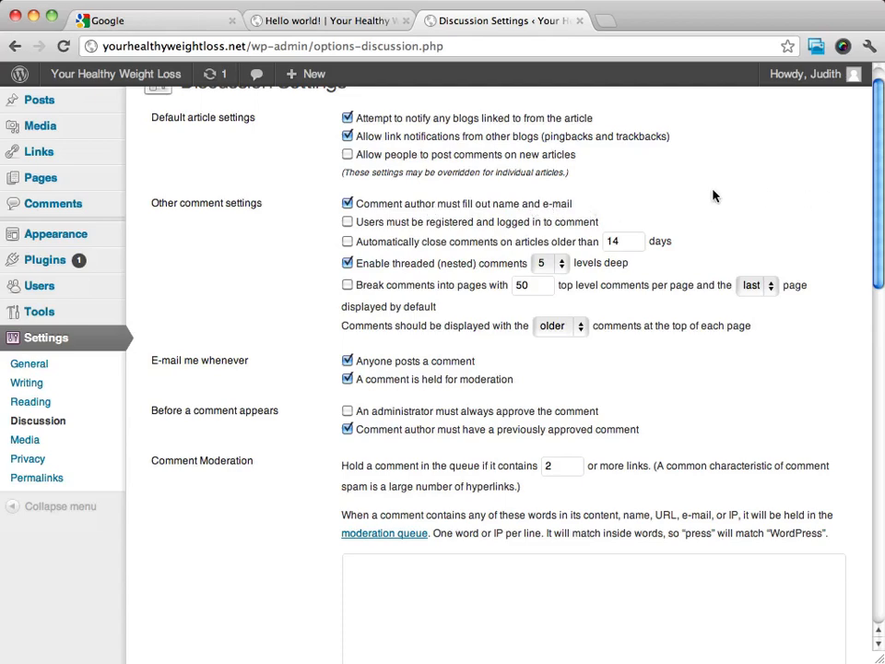
{"action": "scroll", "scroll_direction": "down", "scroll_amount": 3}
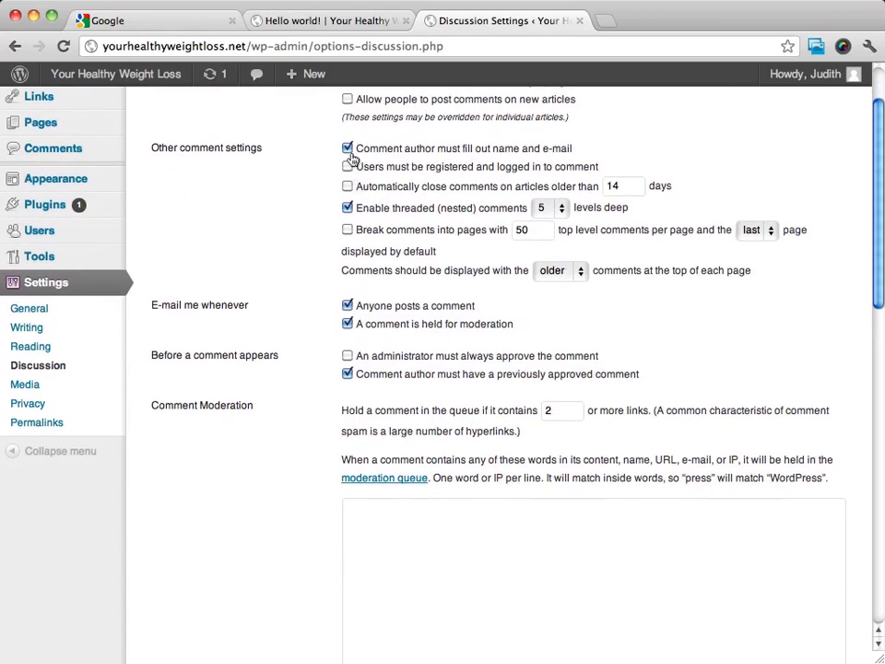
{"action": "left_click", "coordinate": [347, 166]}
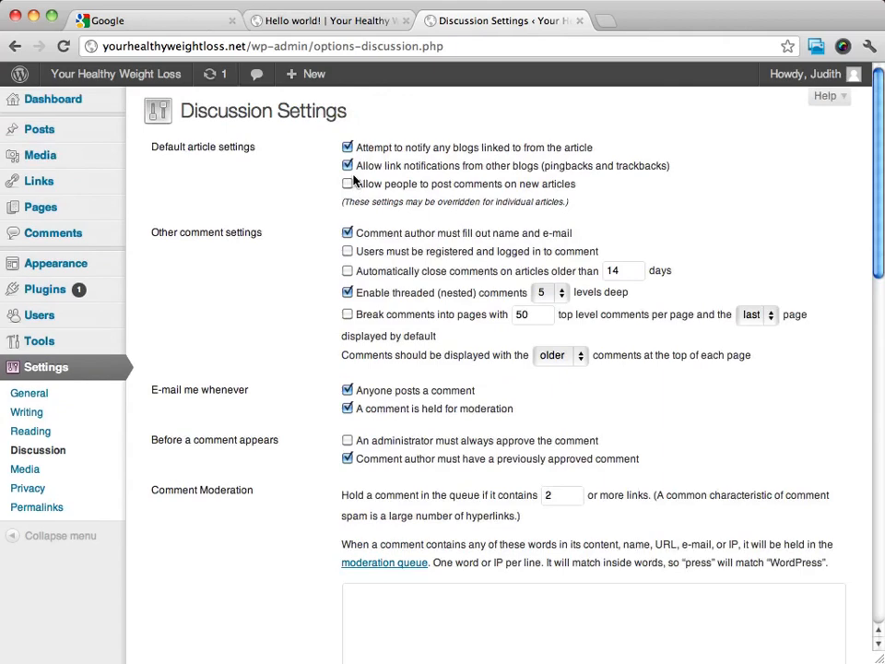
{"action": "scroll", "scroll_direction": "down", "scroll_amount": 3}
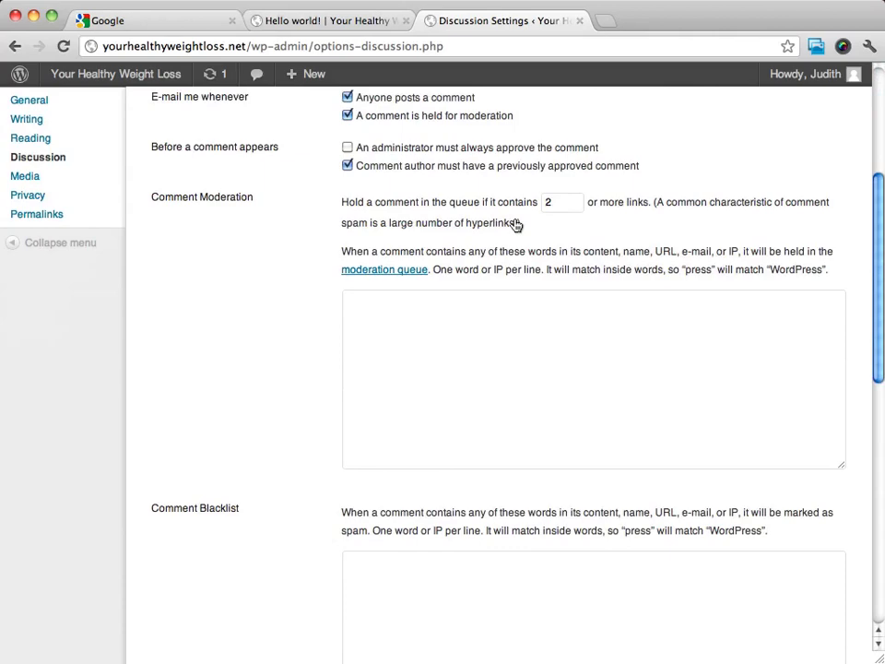
{"action": "scroll", "scroll_direction": "down", "scroll_amount": 3}
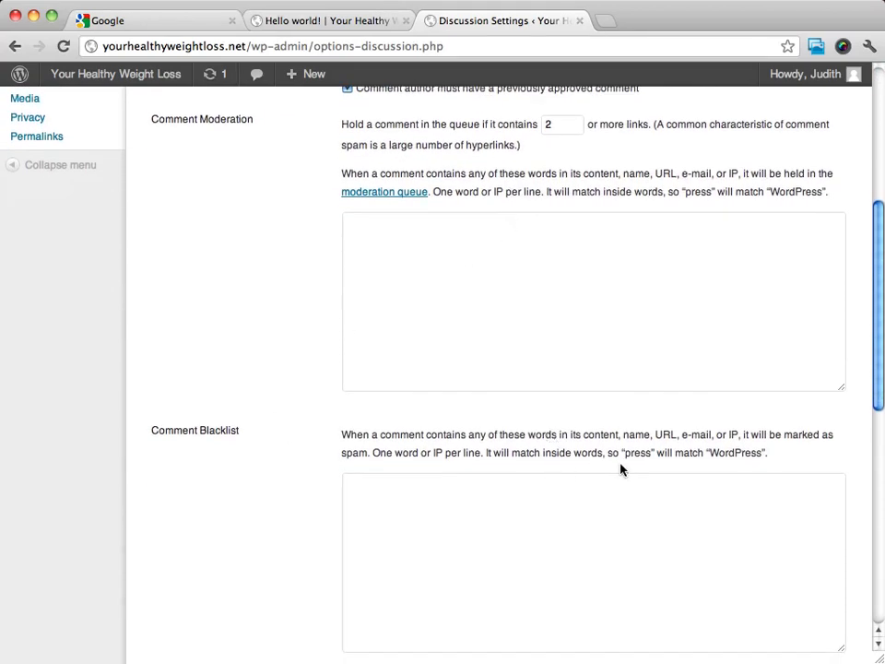
{"action": "scroll", "scroll_direction": "down", "scroll_amount": 3}
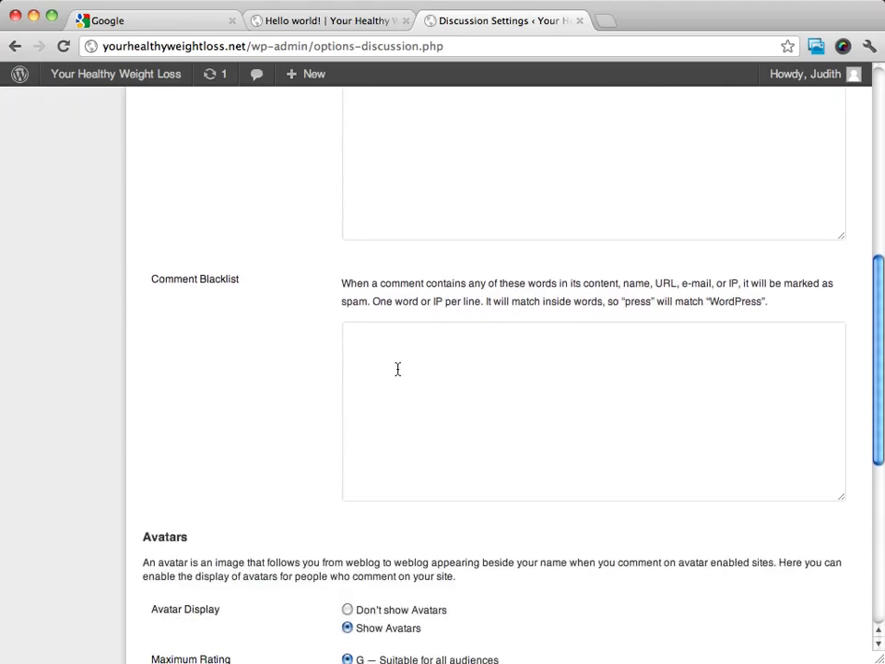
{"action": "scroll", "scroll_direction": "up", "scroll_amount": 3}
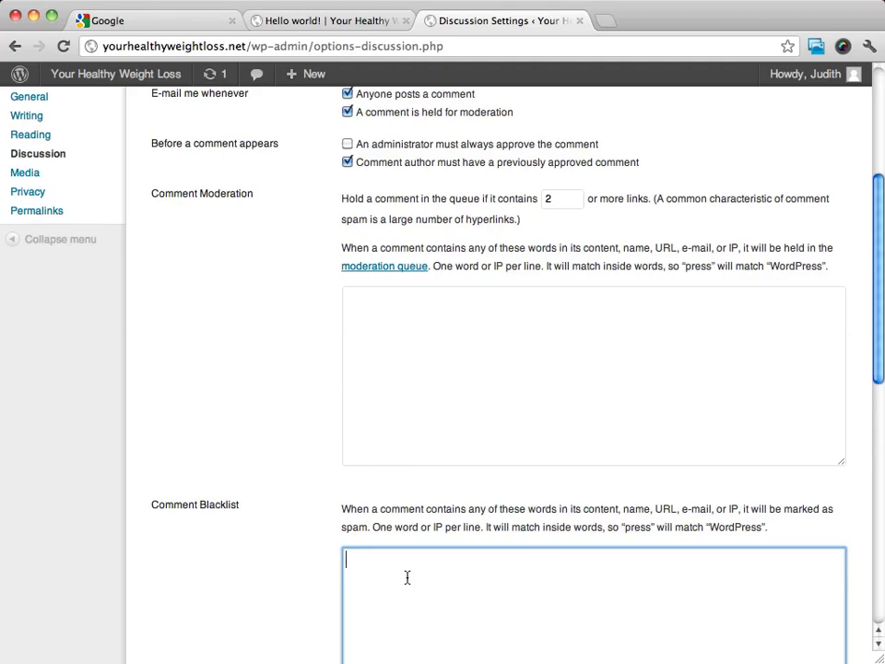
{"action": "scroll", "scroll_direction": "down", "scroll_amount": 3}
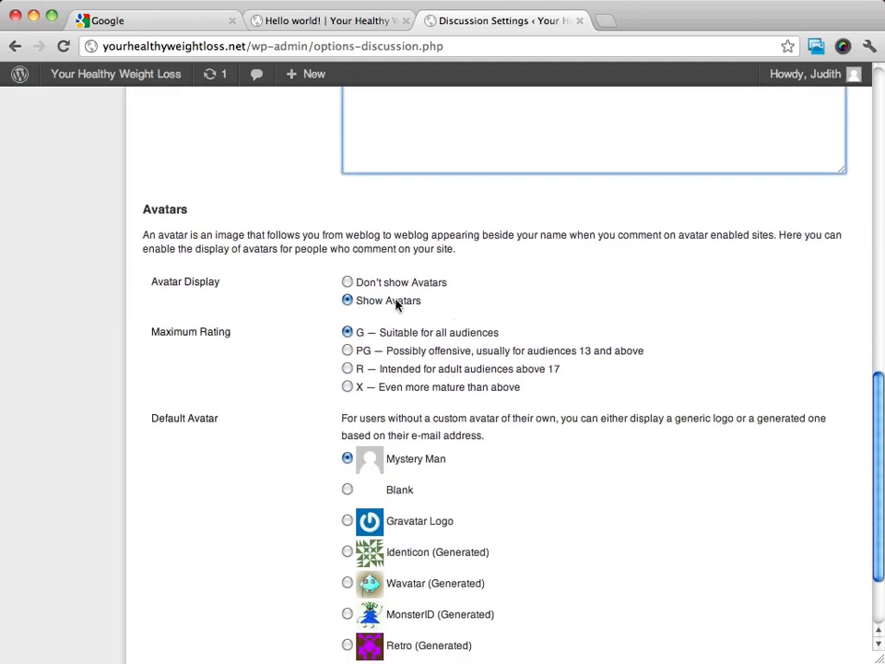
{"action": "scroll", "scroll_direction": "down", "scroll_amount": 3}
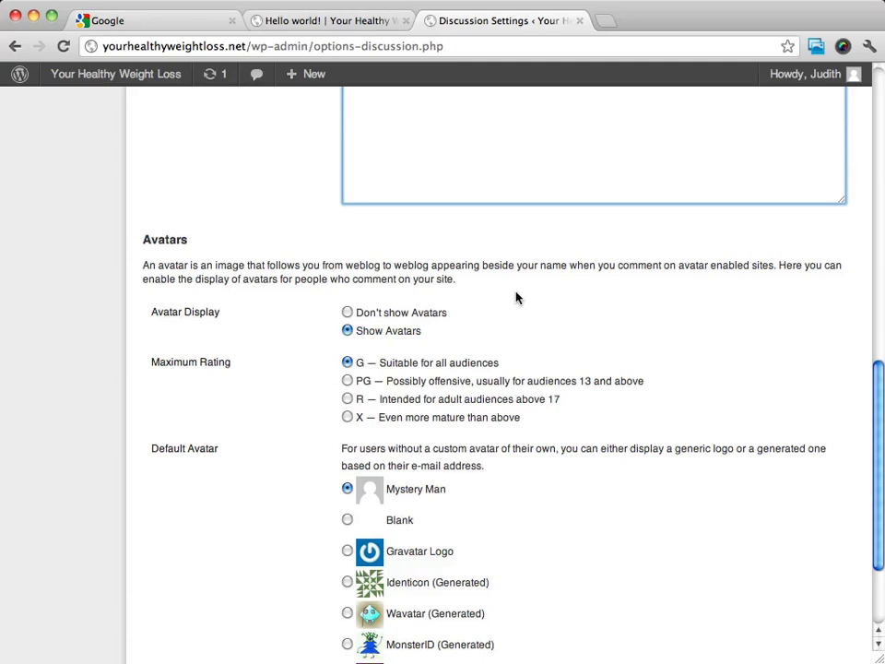
{"action": "mouse_move", "coordinate": [753, 262]}
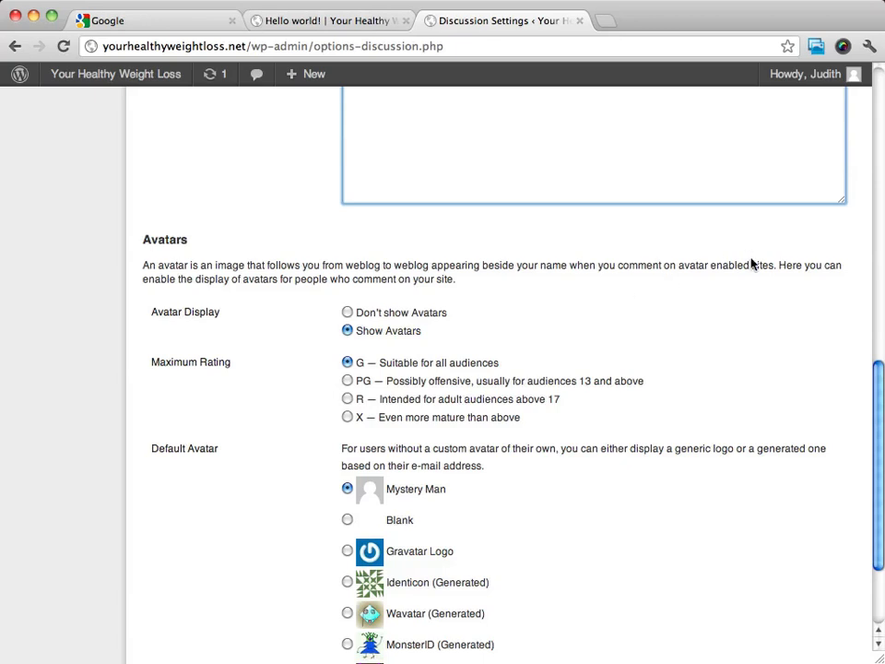
{"action": "scroll", "scroll_direction": "down", "scroll_amount": 3}
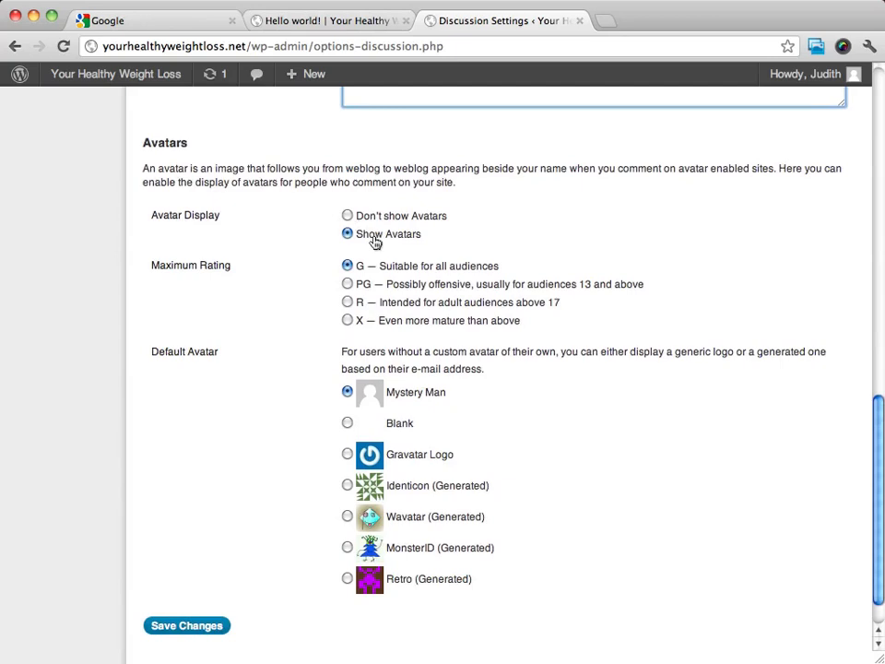
{"action": "mouse_move", "coordinate": [473, 251]}
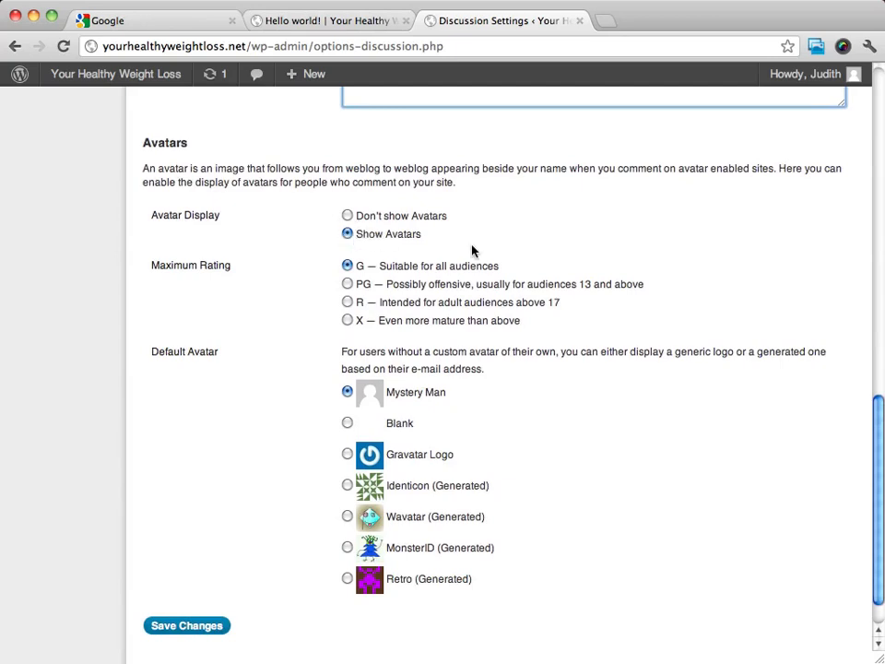
{"action": "mouse_move", "coordinate": [207, 260]}
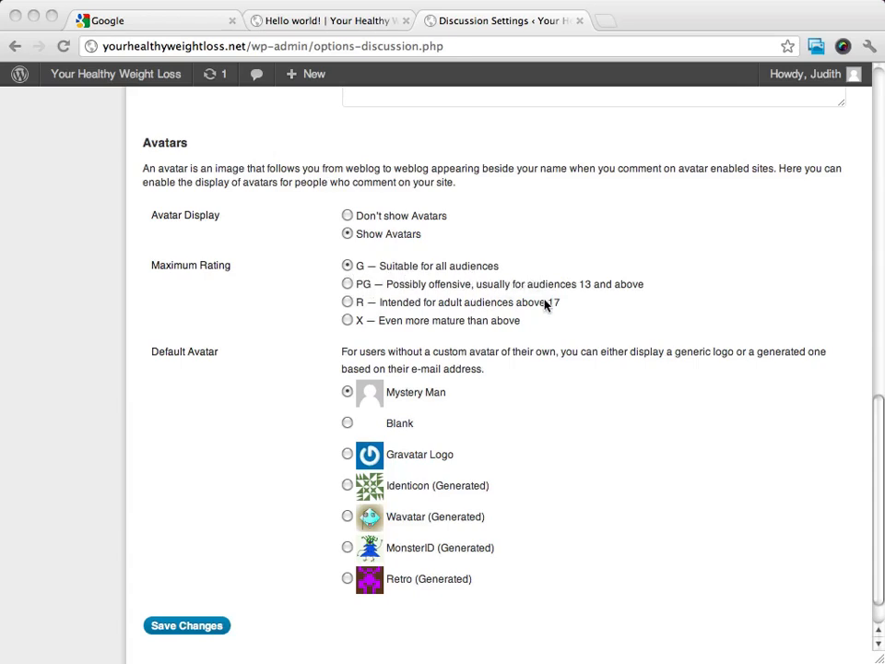
{"action": "mouse_move", "coordinate": [397, 320]}
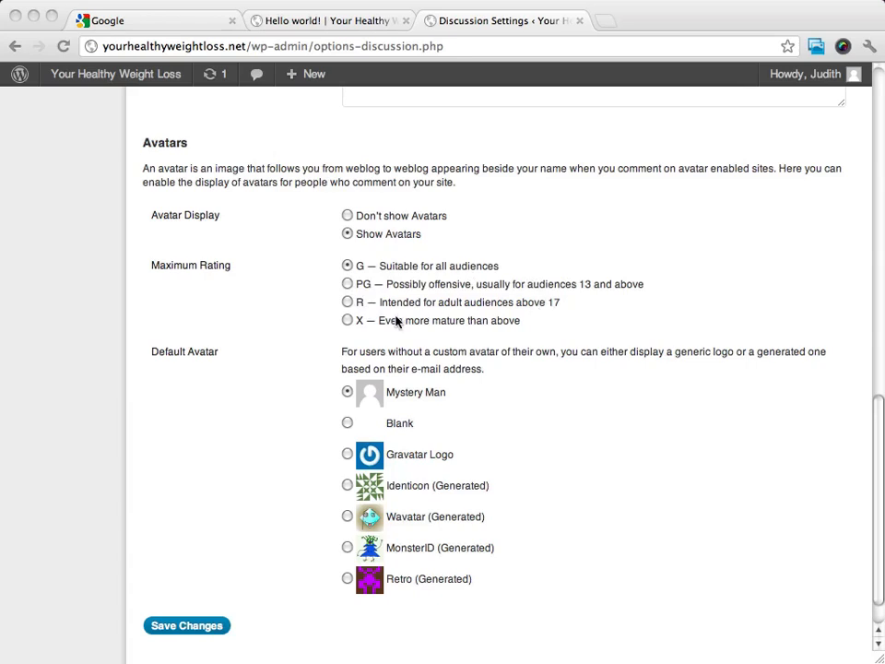
{"action": "mouse_move", "coordinate": [590, 311]}
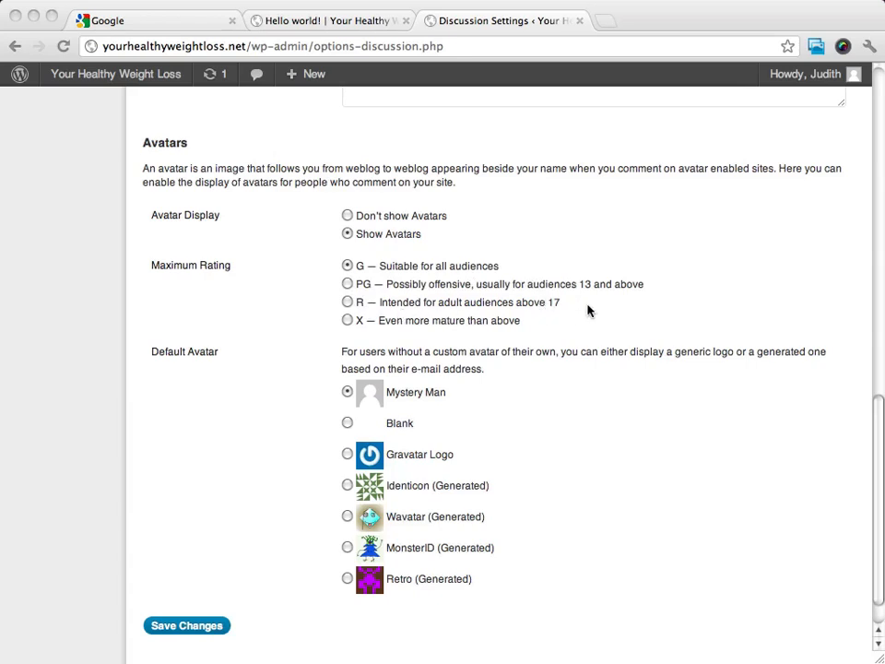
{"action": "mouse_move", "coordinate": [704, 244]}
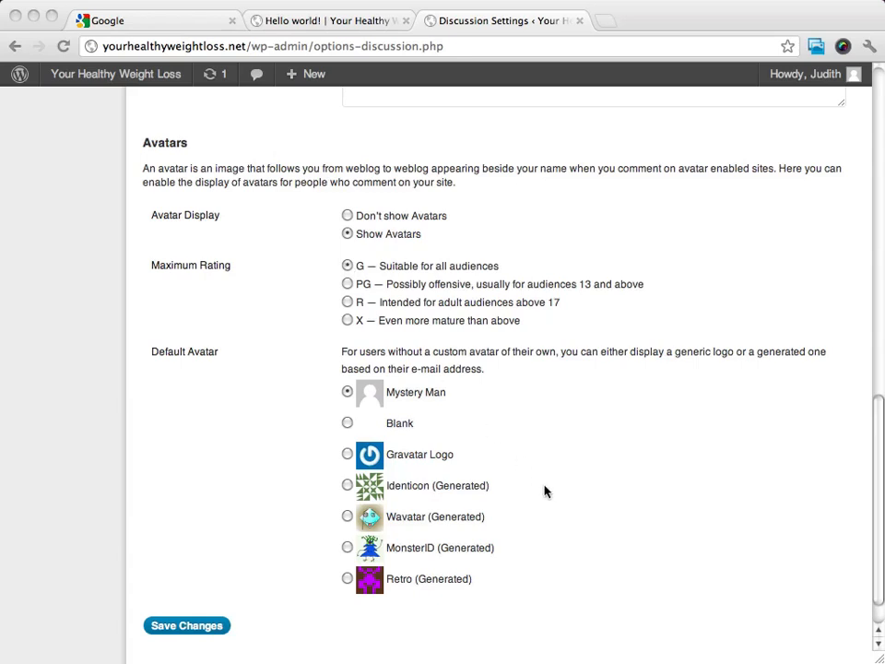
{"action": "mouse_move", "coordinate": [348, 584]}
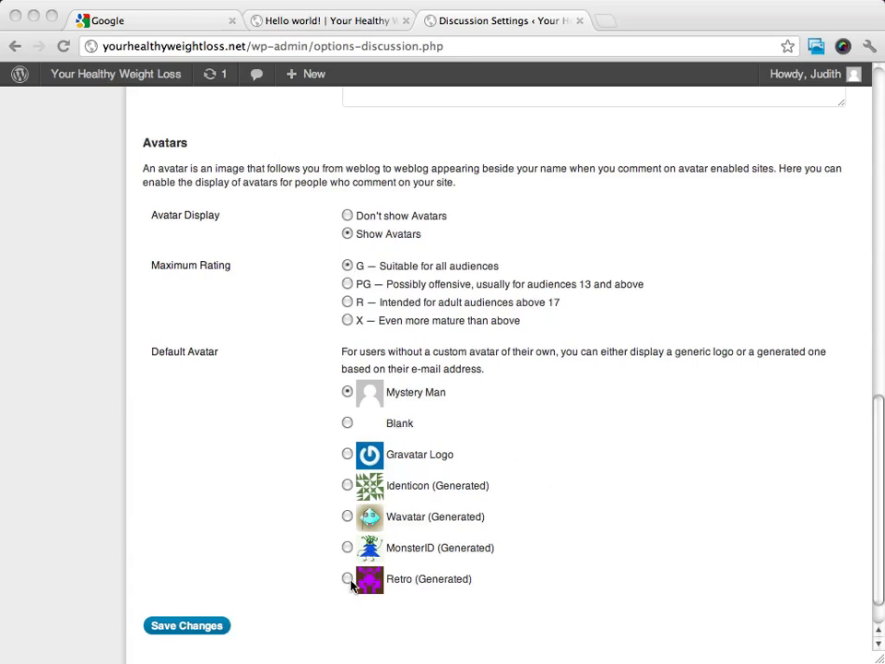
- Select the Blank radio button under Default Avatar, keeping the G rating
{"action": "left_click", "coordinate": [348, 422]}
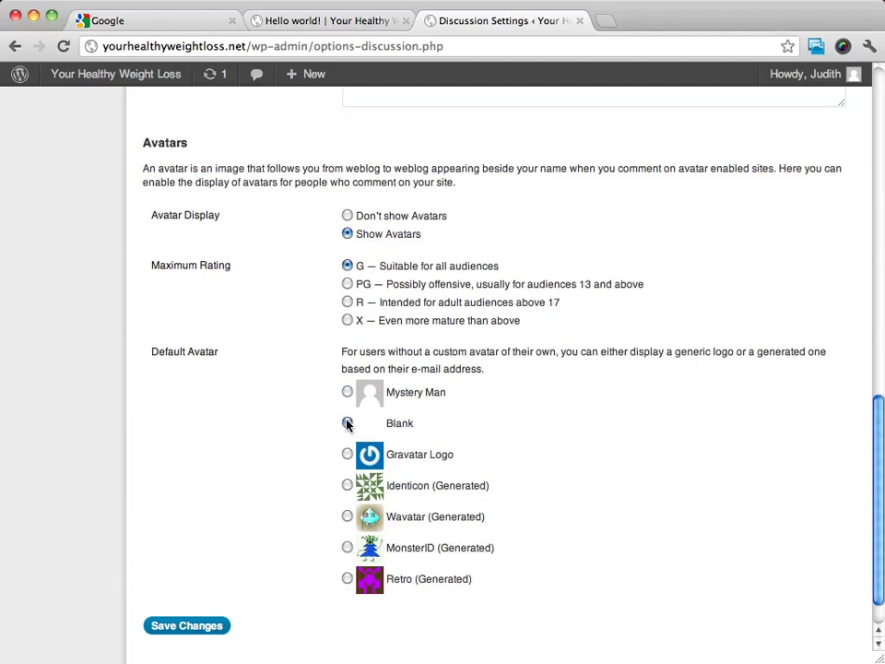
{"action": "left_click", "coordinate": [348, 392]}
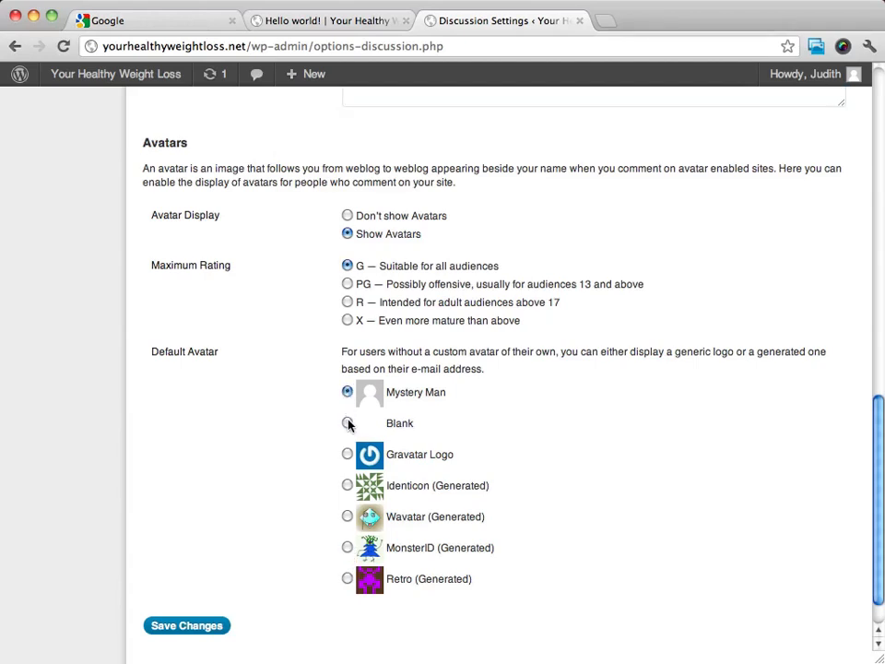
{"action": "left_click", "coordinate": [348, 422]}
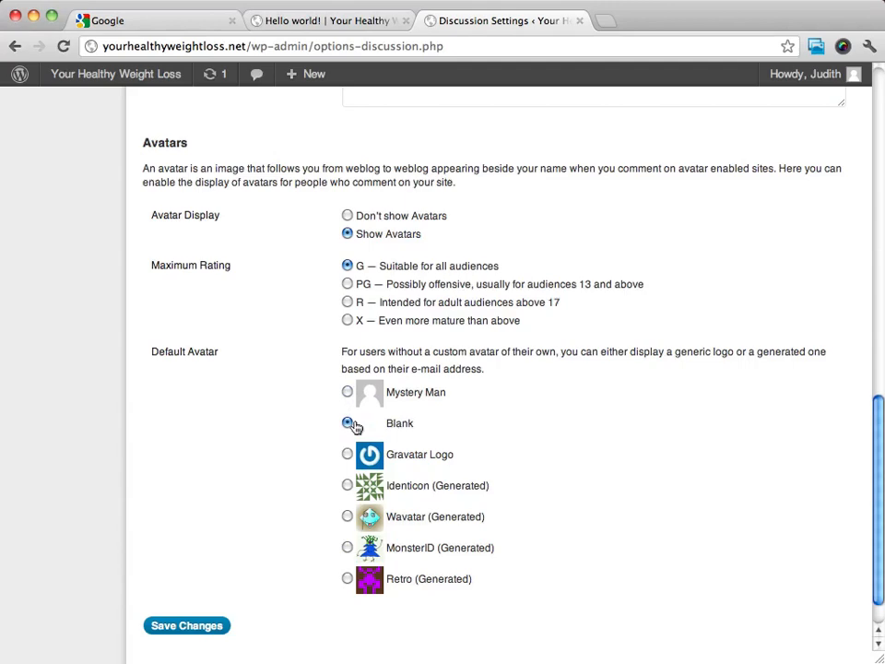
{"action": "left_click", "coordinate": [348, 422]}
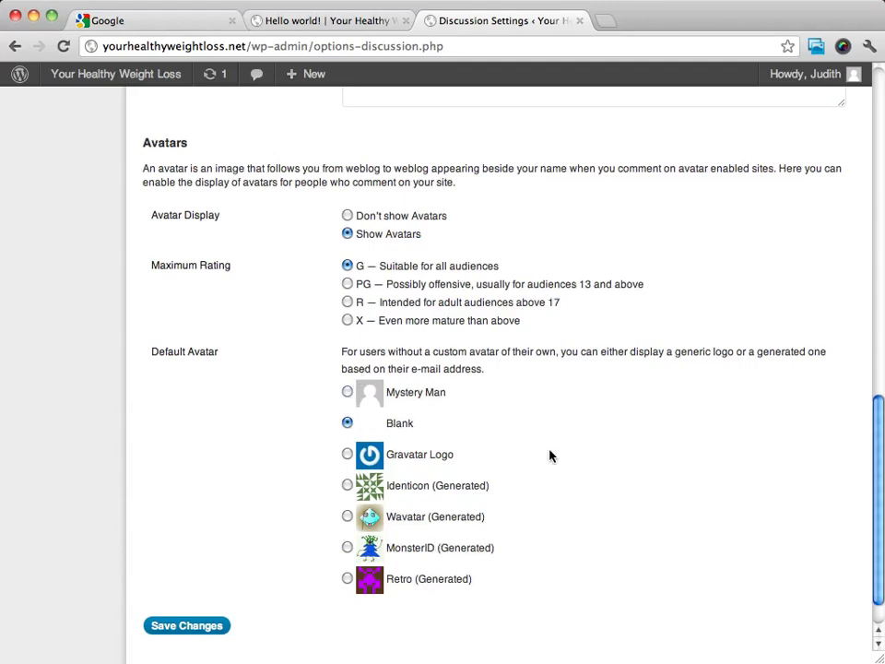
{"action": "scroll", "scroll_direction": "down", "scroll_amount": 3}
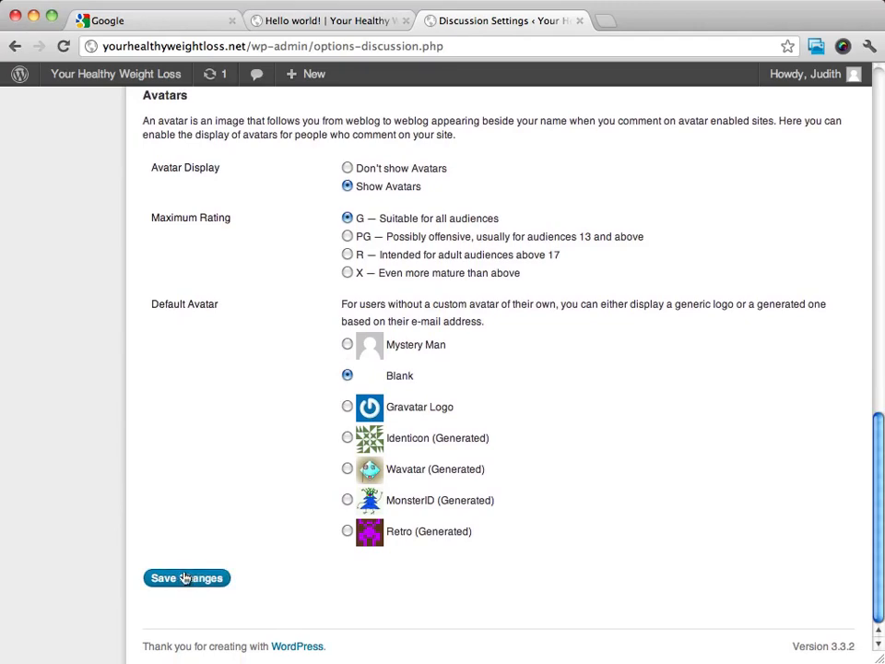
- Save Changes on the Discussion Settings page to apply the Blank avatar and disabled comments
{"action": "left_click", "coordinate": [186, 578]}
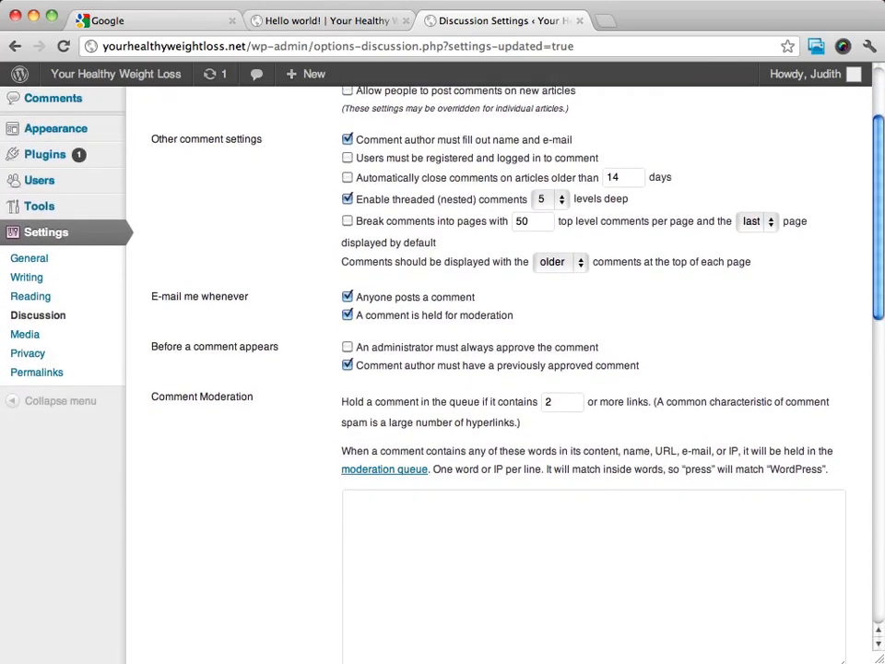
{"action": "mouse_move", "coordinate": [39, 206]}
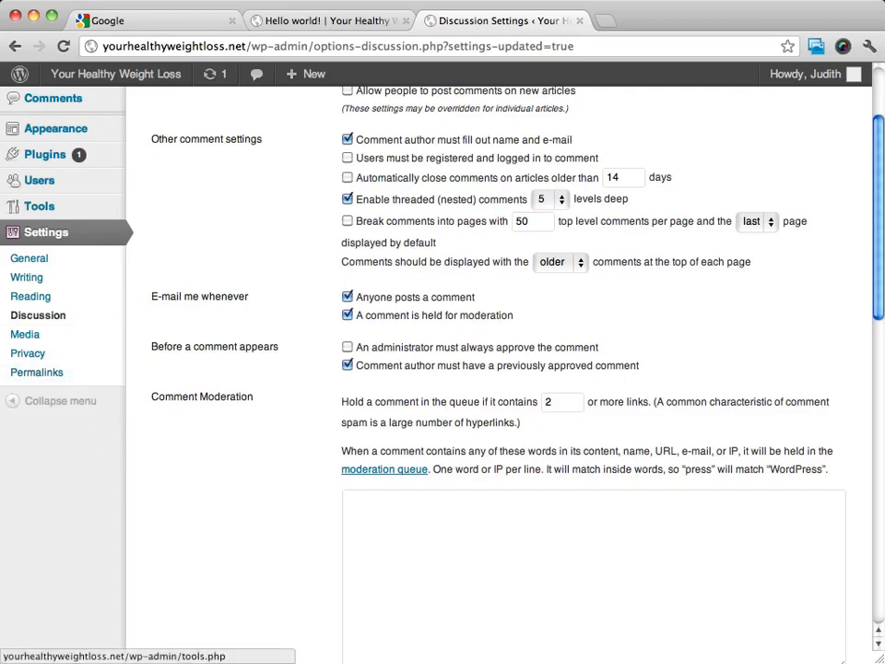